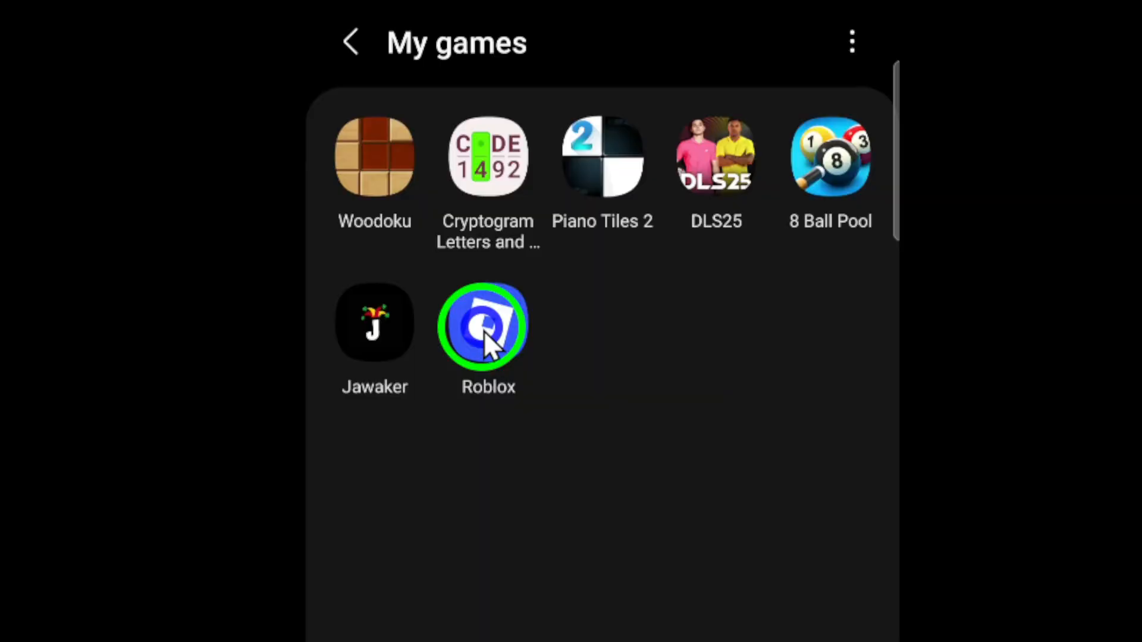
Launch Roblox from the My games folder so its Home page appears.
{"action": "left_click", "coordinate": [488, 323]}
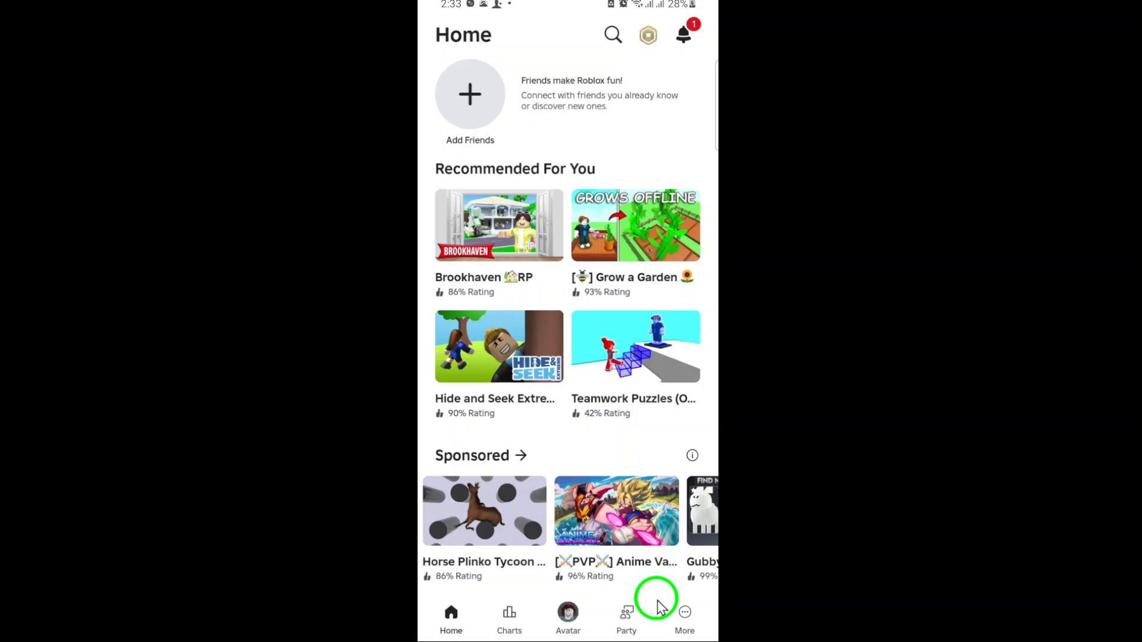
Switch to the More page listing Messages, Settings and other options.
{"action": "left_click", "coordinate": [684, 618]}
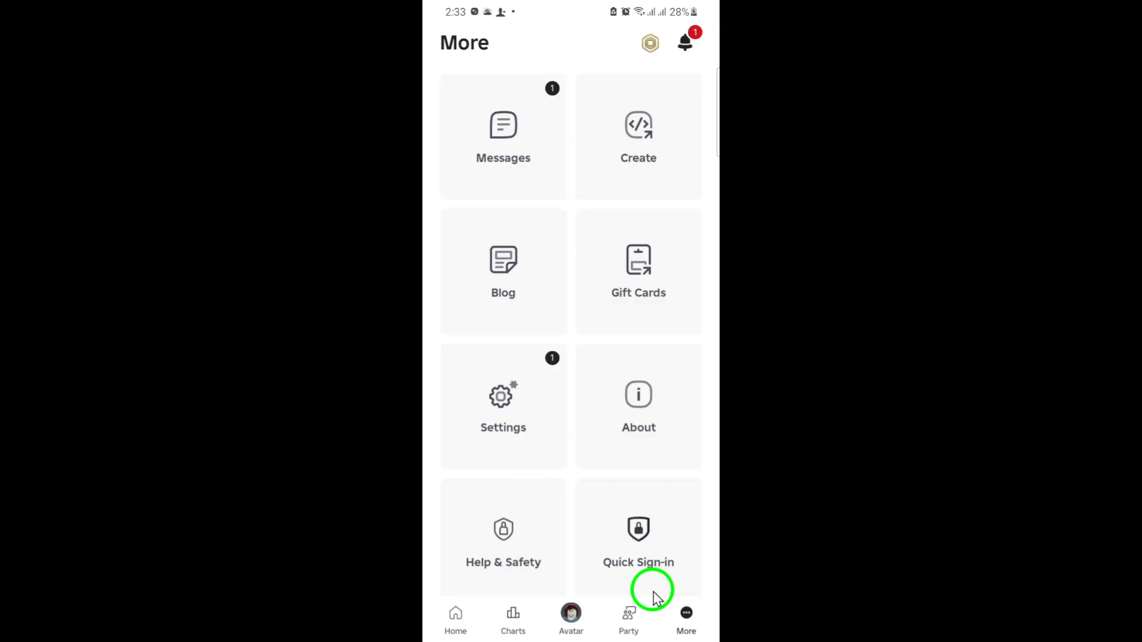
{"action": "mouse_move", "coordinate": [559, 399]}
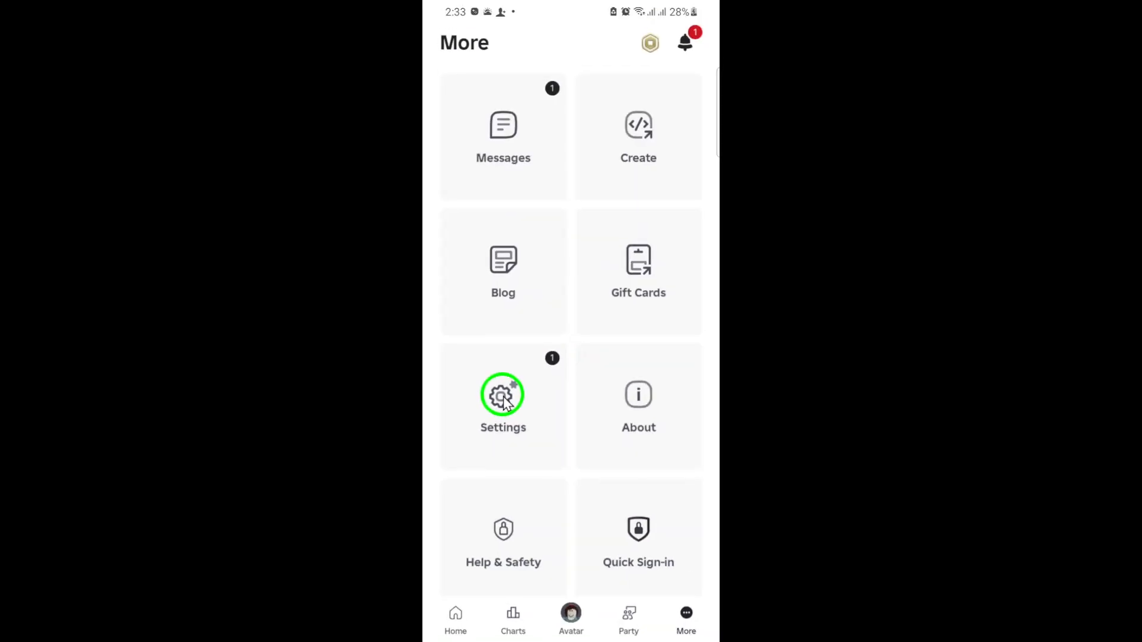
Go into account Settings and set Party privacy to Friends.
{"action": "left_click", "coordinate": [502, 395]}
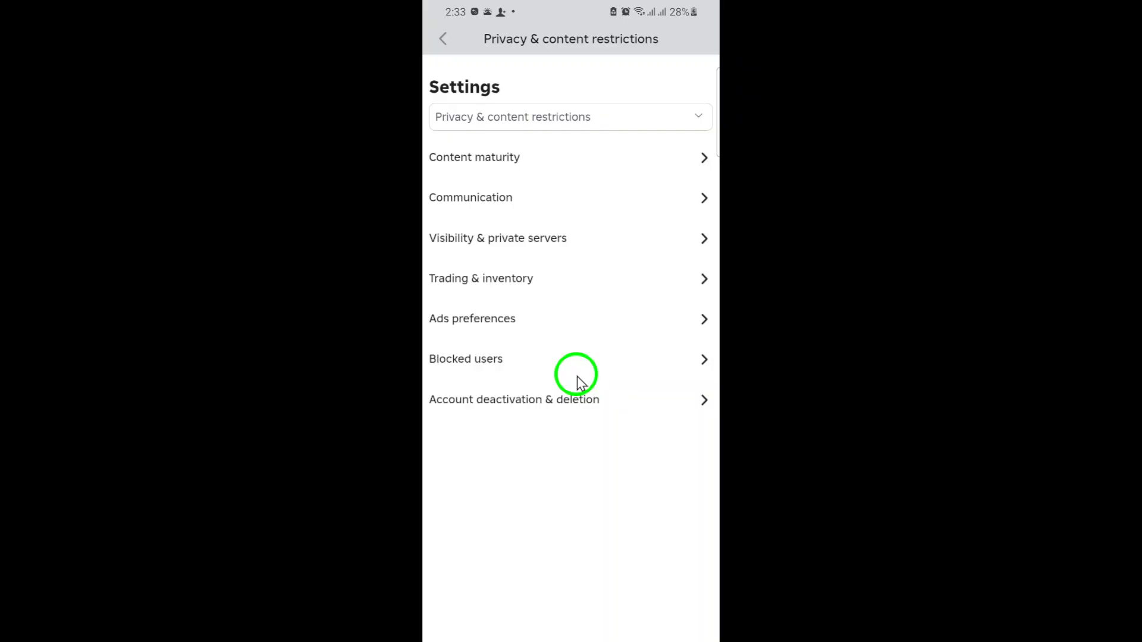
{"action": "mouse_move", "coordinate": [579, 303]}
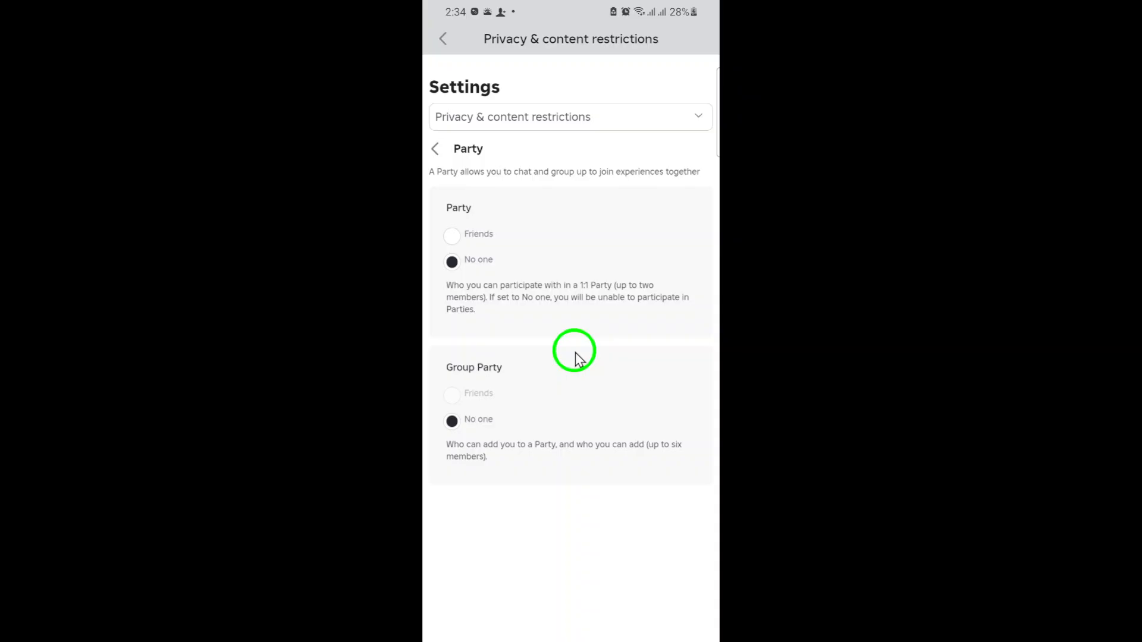
{"action": "left_click", "coordinate": [452, 234]}
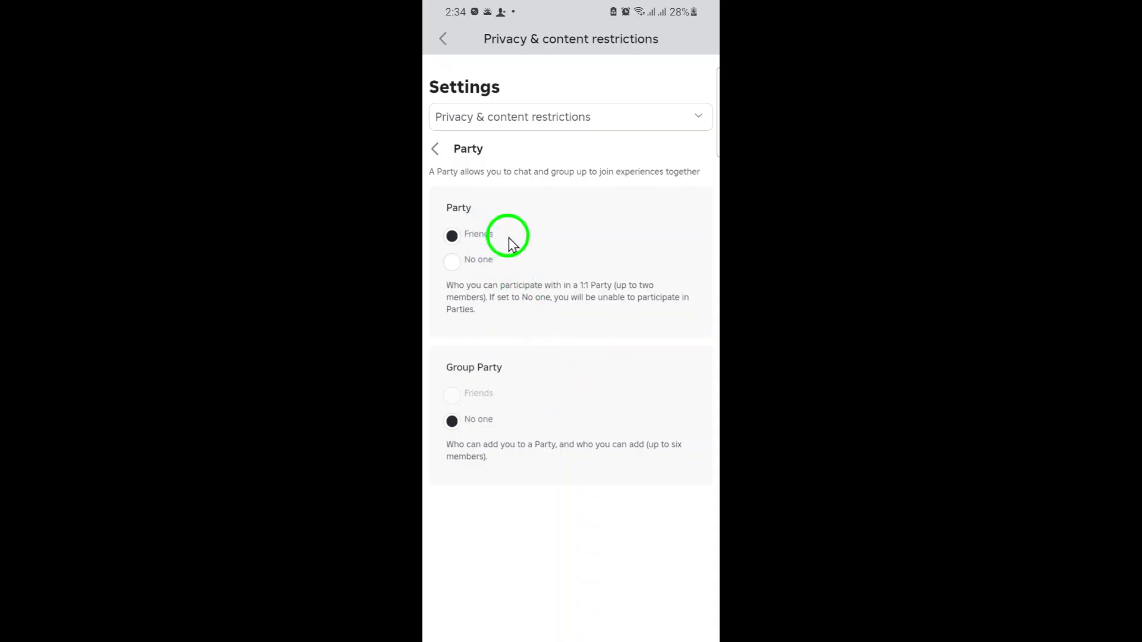
Set Group Party to Friends so both party options allow Friends and save.
{"action": "left_click", "coordinate": [452, 236]}
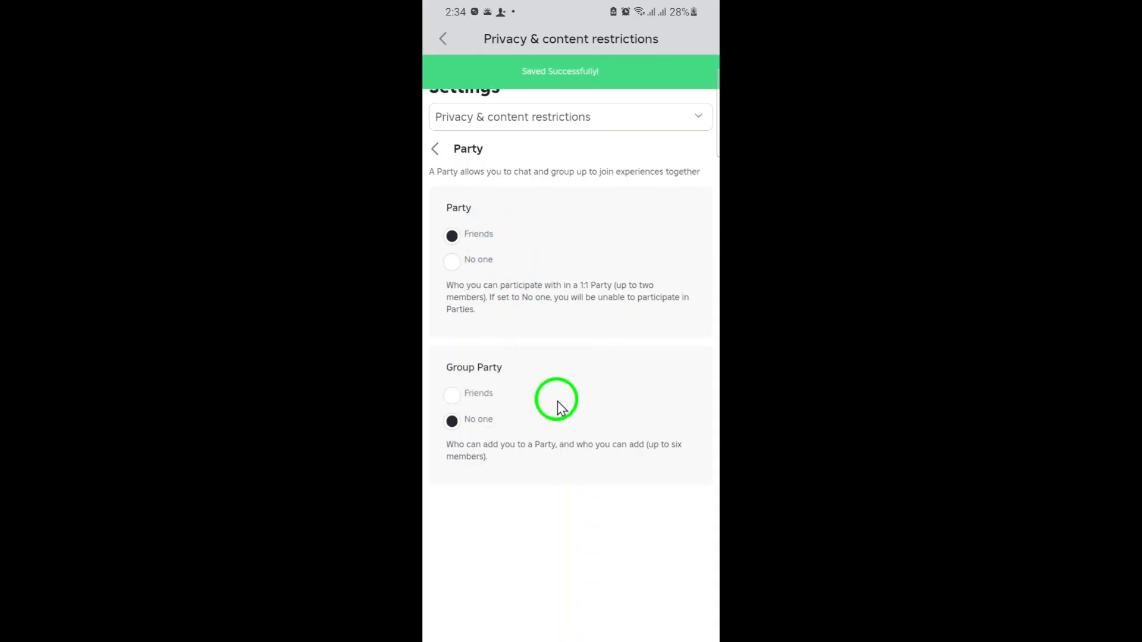
{"action": "left_click", "coordinate": [452, 393]}
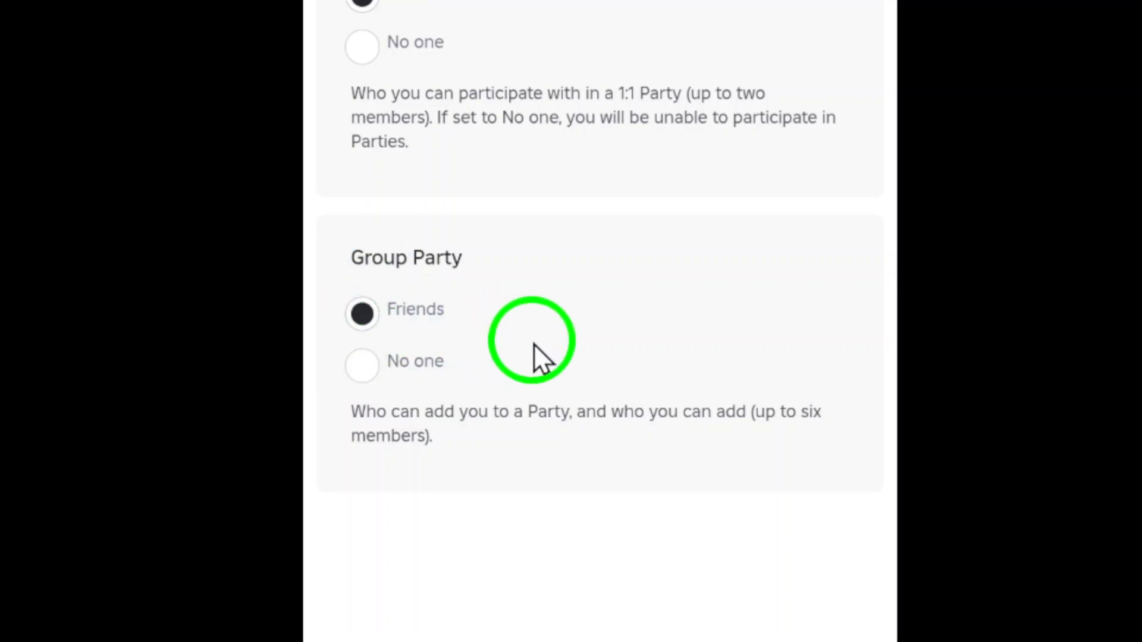